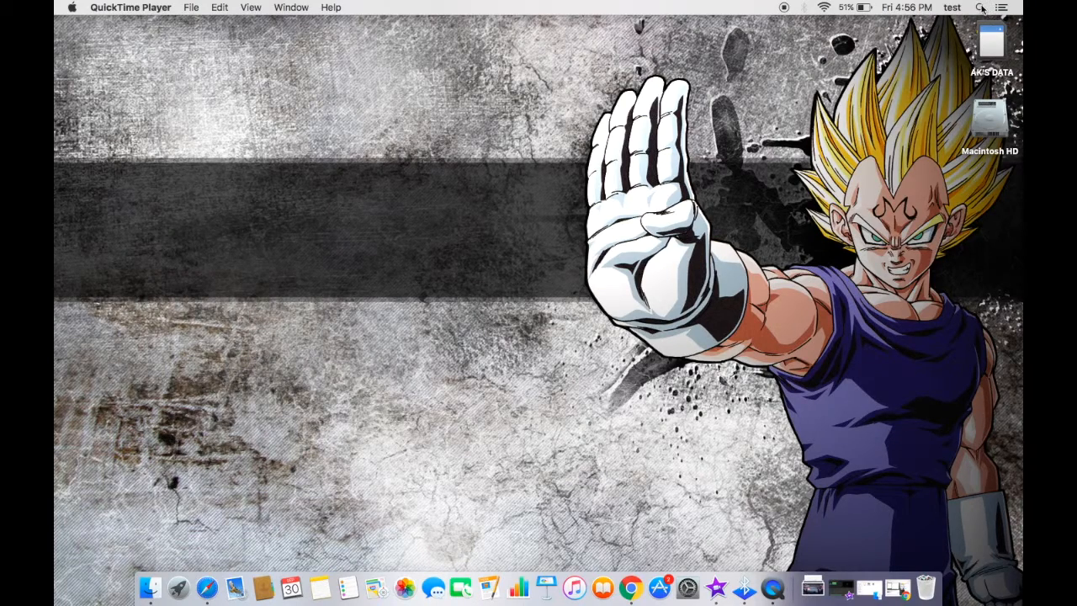
Step: Launch TextEdit with a new blank document and enlarge its window by dragging the corner
{"action": "left_click", "coordinate": [979, 7]}
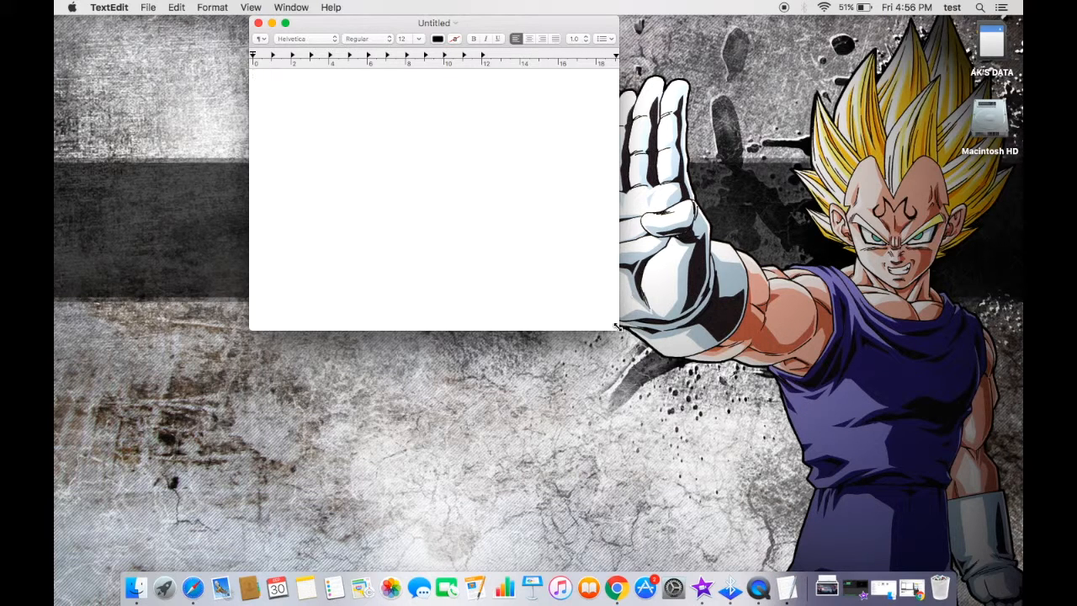
{"action": "left_click_drag", "start_coordinate": [619, 328], "coordinate": [777, 518]}
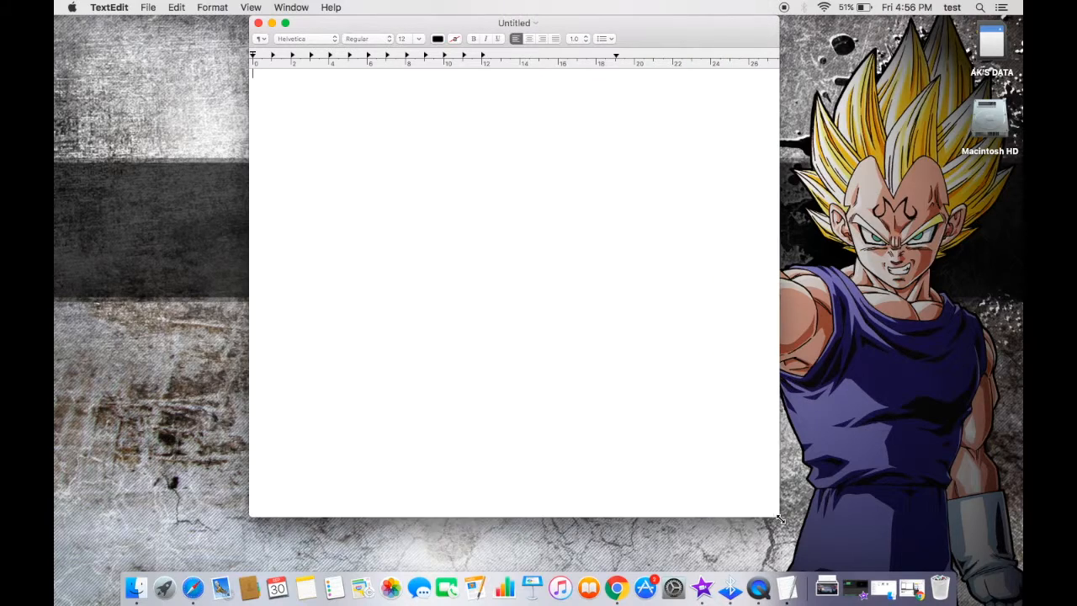
{"action": "left_click_drag", "start_coordinate": [778, 518], "coordinate": [619, 333]}
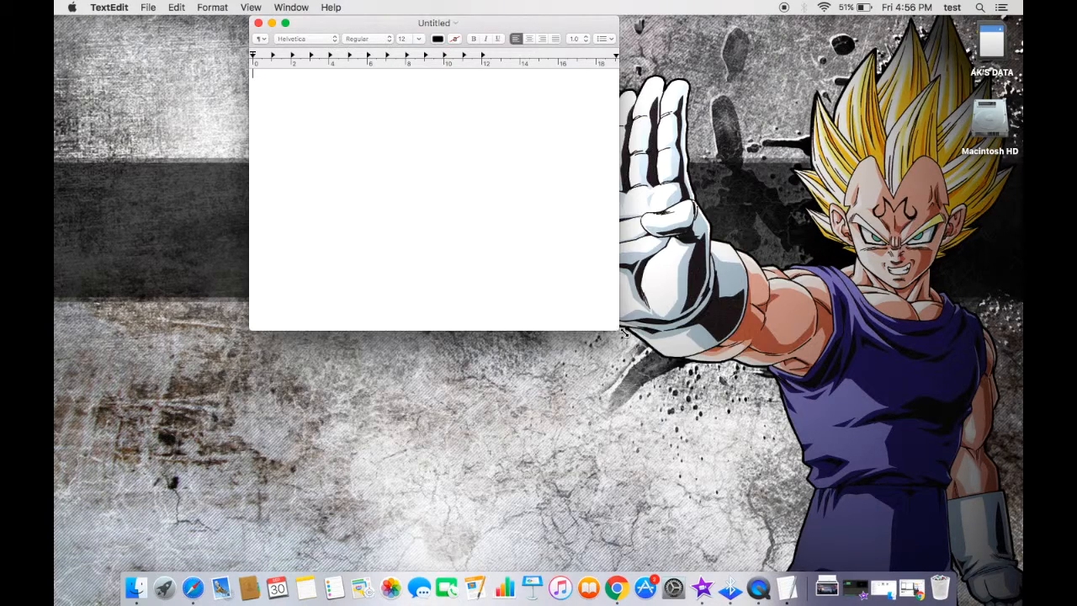
{"action": "left_click_drag", "start_coordinate": [619, 330], "coordinate": [787, 538]}
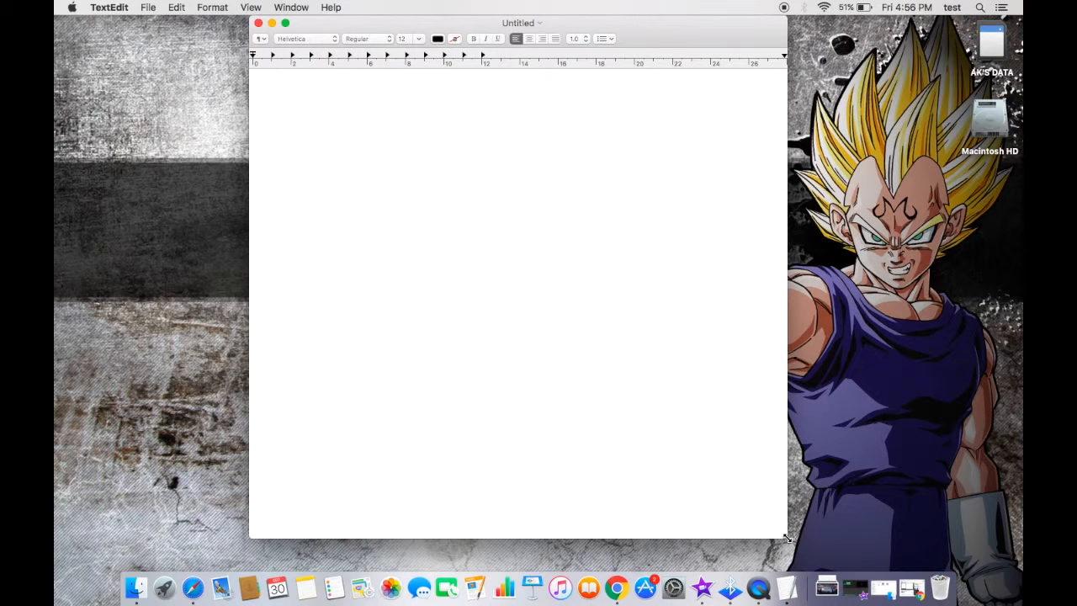
Step: Write the html and head tags with the title 'hello!!!'
{"action": "type", "text": "<html>"}
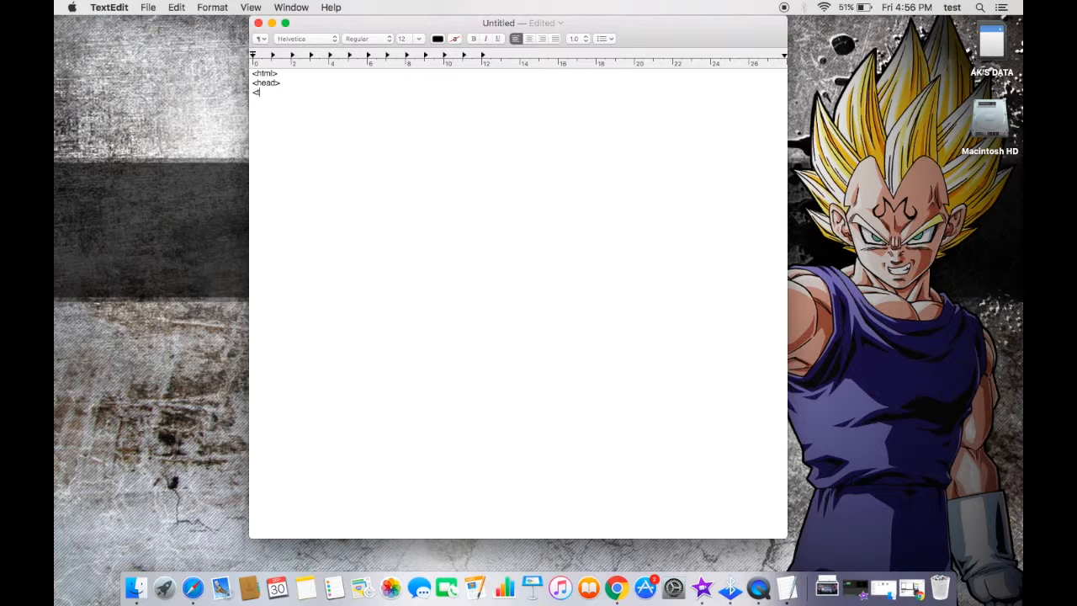
{"action": "type", "text": "<title> hello"}
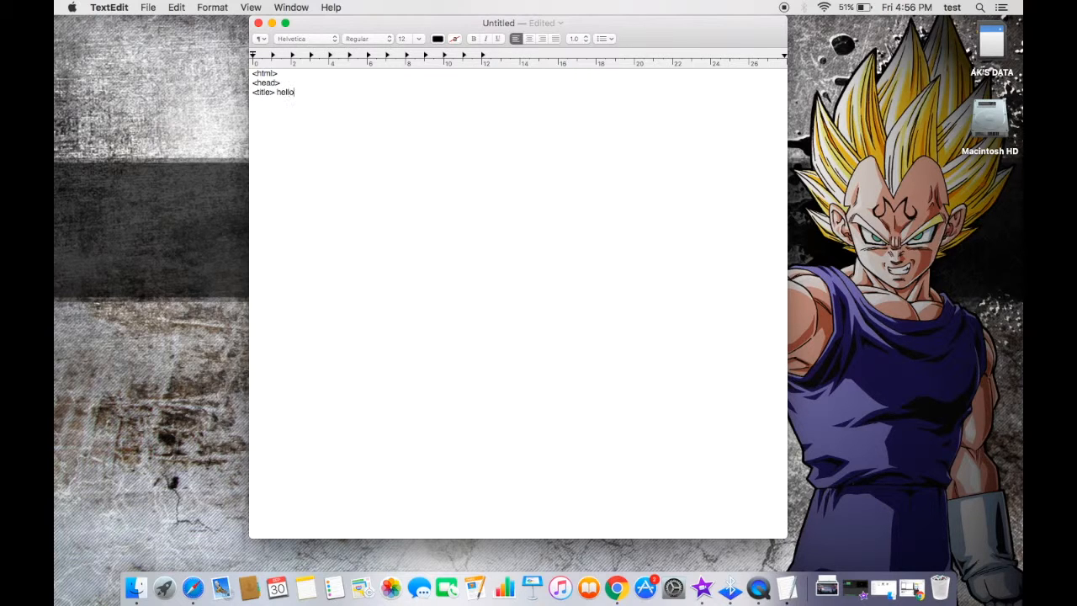
{"action": "type", "text": "!!! </title>"}
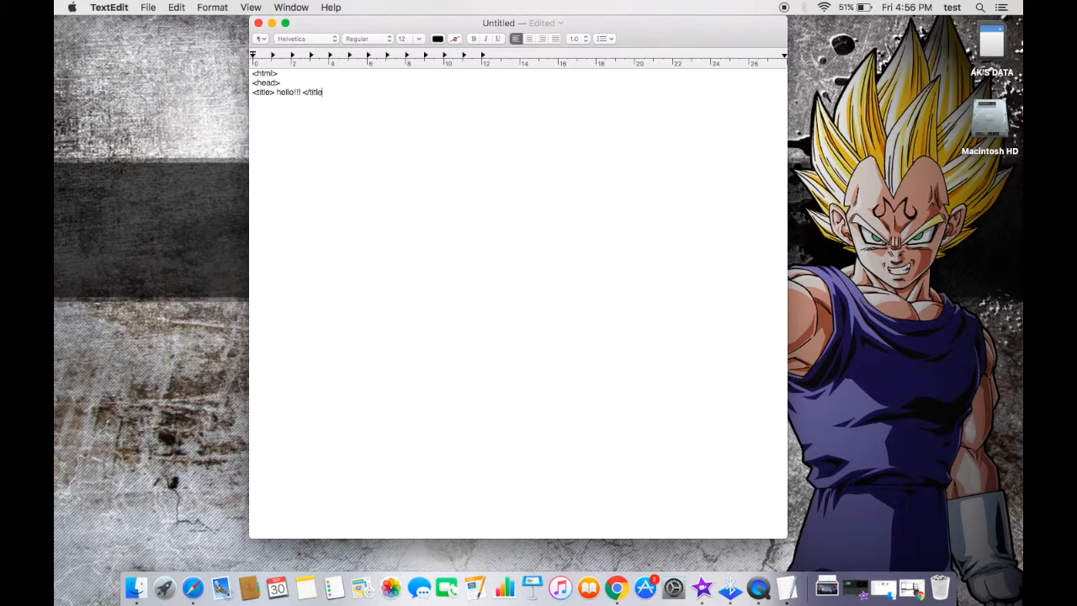
{"action": "type", "text": "</head>"}
{"action": "type", "text": "<body>"}
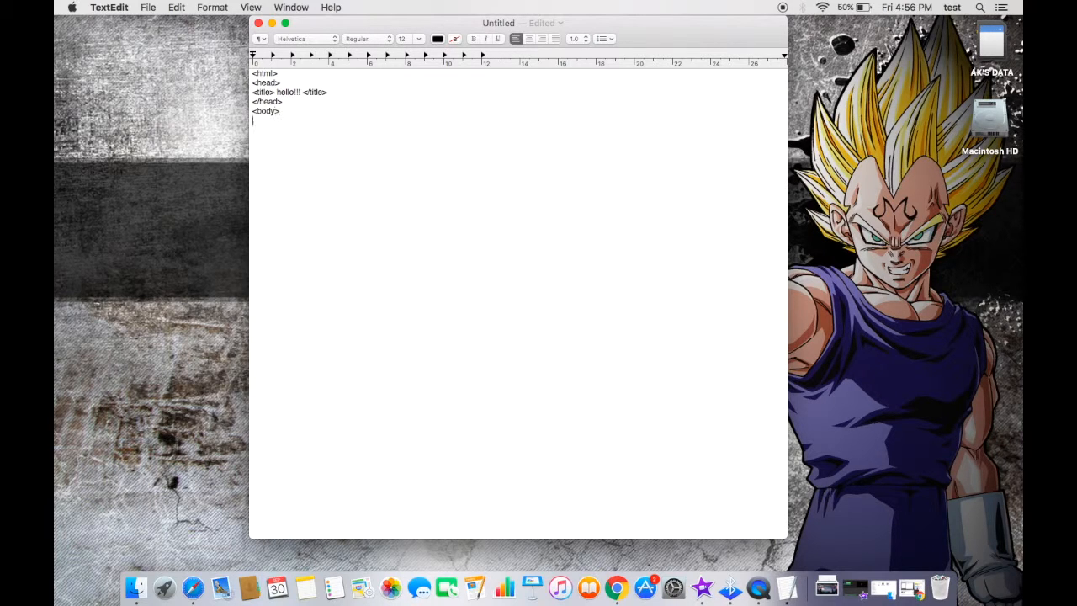
Step: Write the h1 heading 'What is dragon ball z??? Ehh' and the paragraph 'its a just a cartoon show'
{"action": "type", "text": "<h1> What is f"}
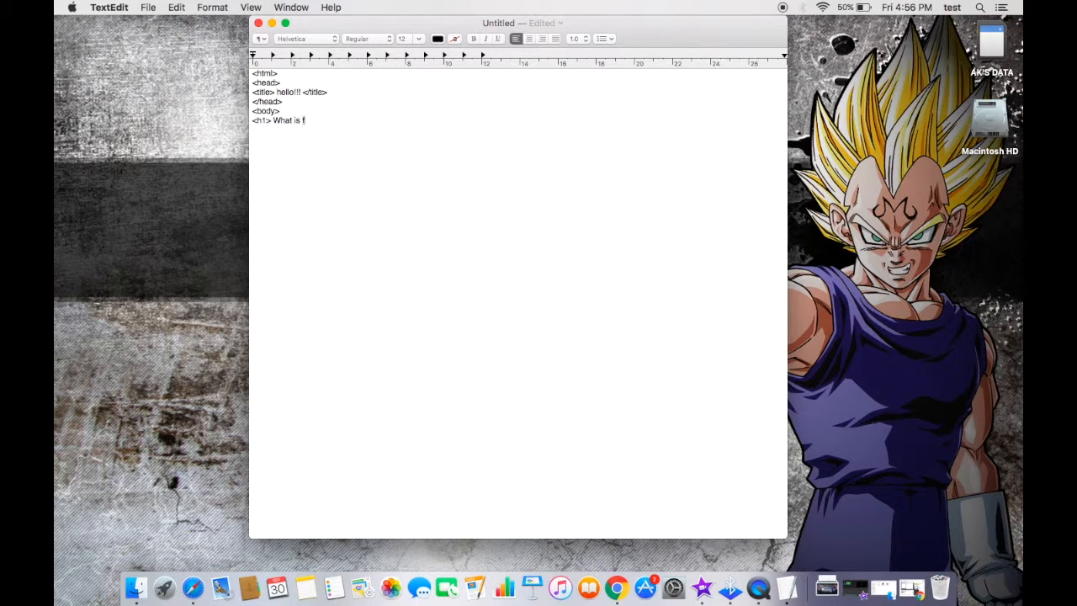
{"action": "type", "text": "dragon ball z?"}
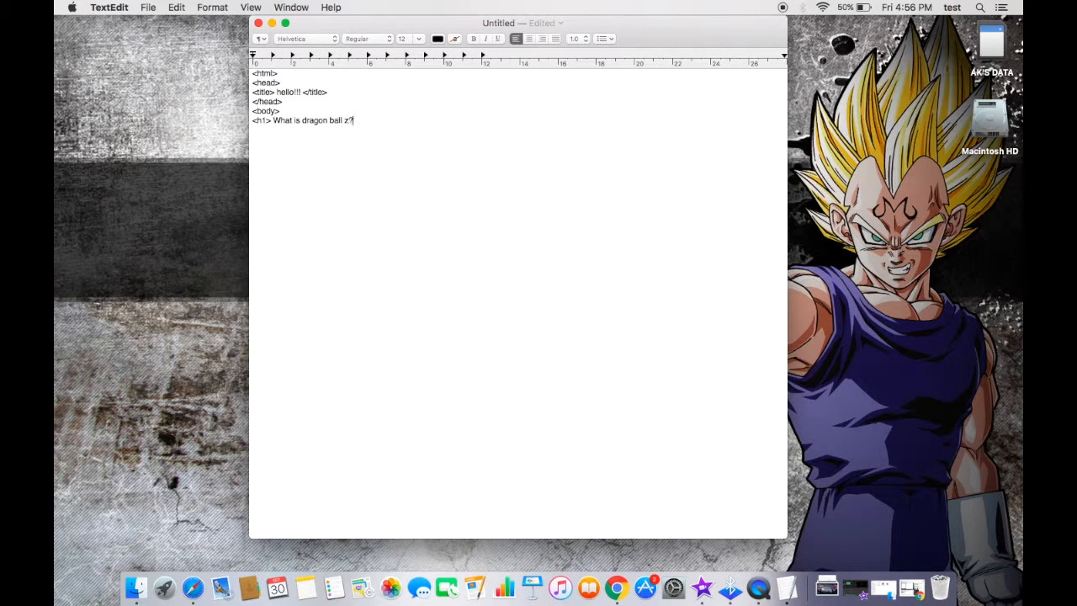
{"action": "type", "text": "?? Ehh</h1>"}
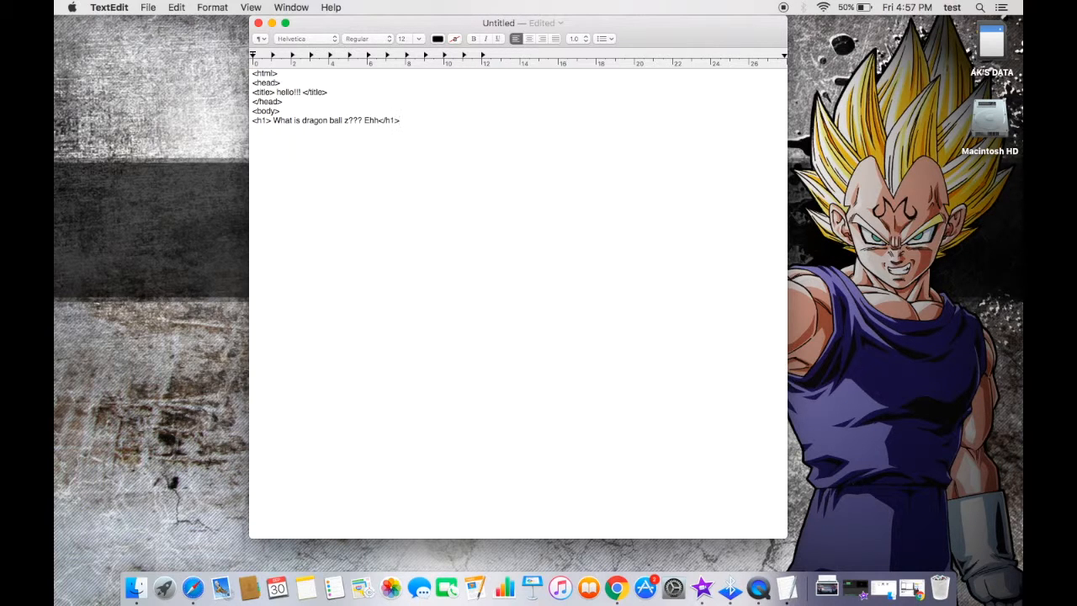
{"action": "type", "text": "<p>   its a"}
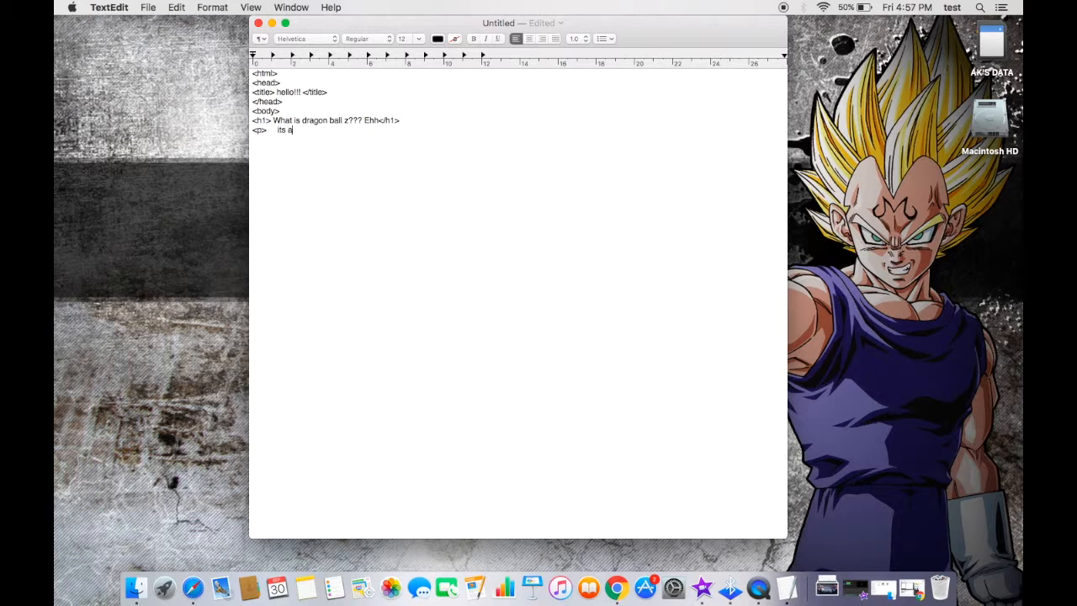
{"action": "type", "text": "just a cartoon show...</p>"}
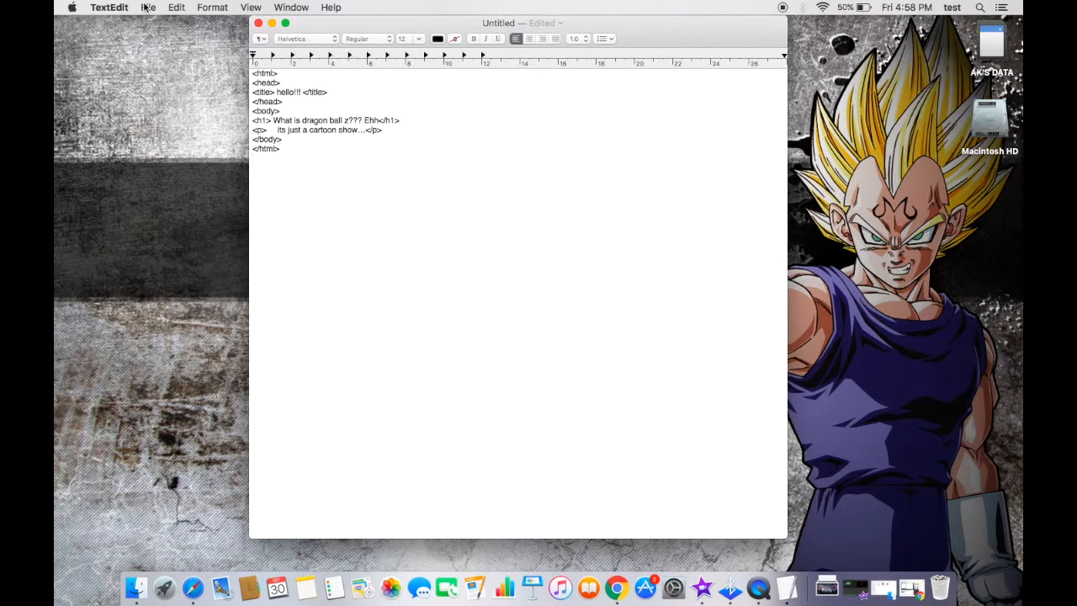
Step: Save the document to the Desktop as 'getting started' in Web Page (.html) format
{"action": "left_click", "coordinate": [148, 7]}
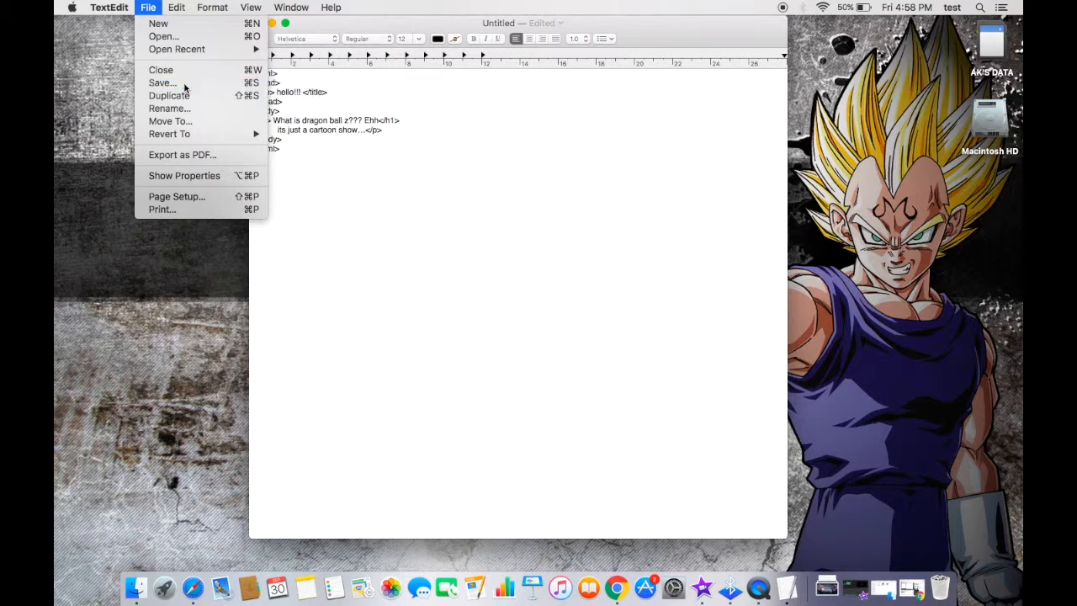
{"action": "left_click", "coordinate": [161, 83]}
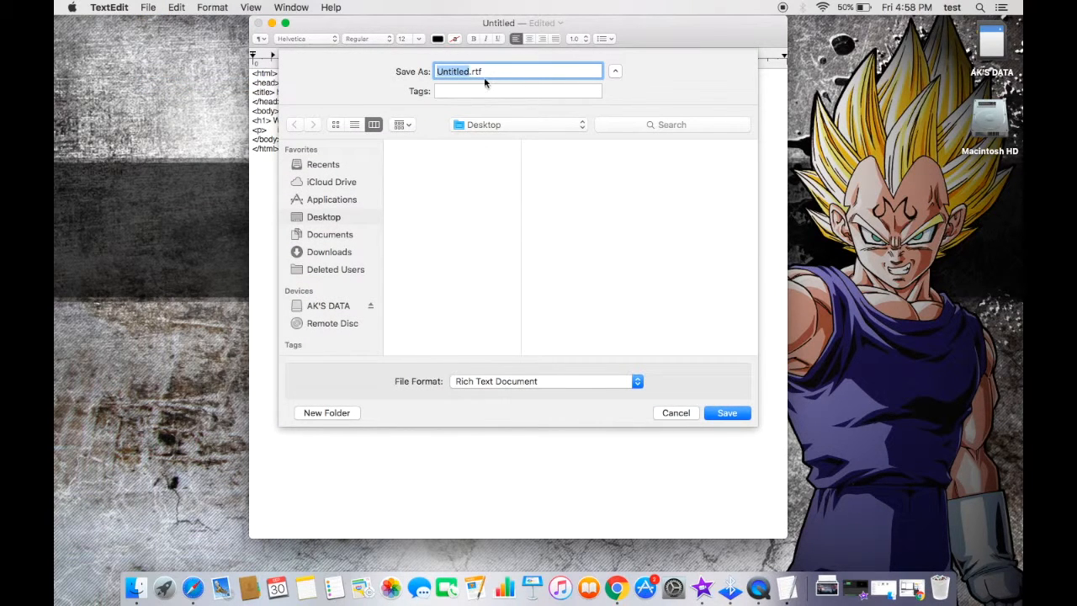
{"action": "type", "text": "getting start"}
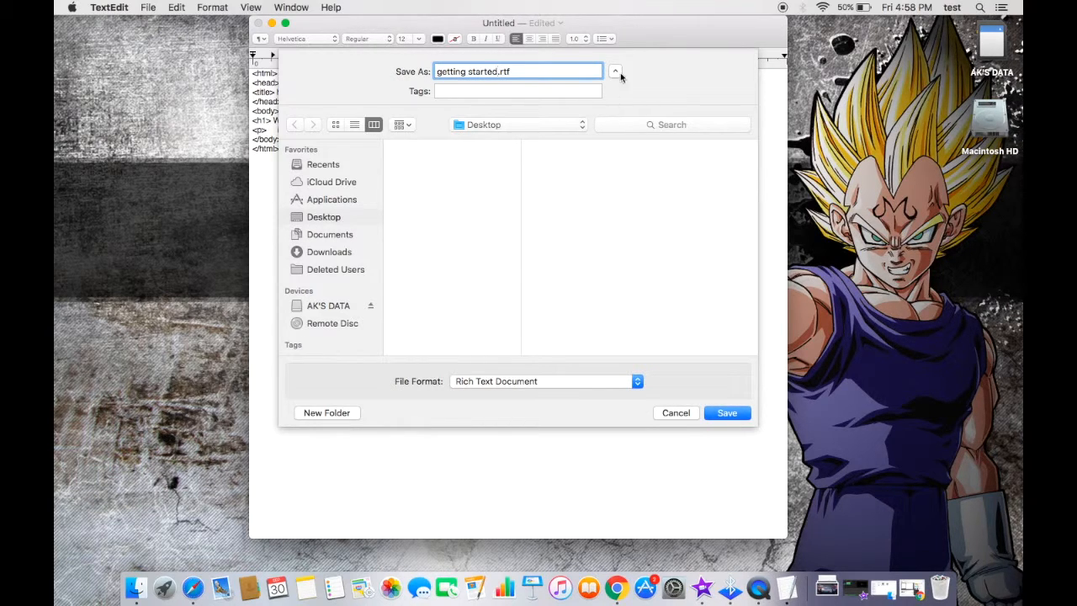
{"action": "left_click", "coordinate": [545, 380]}
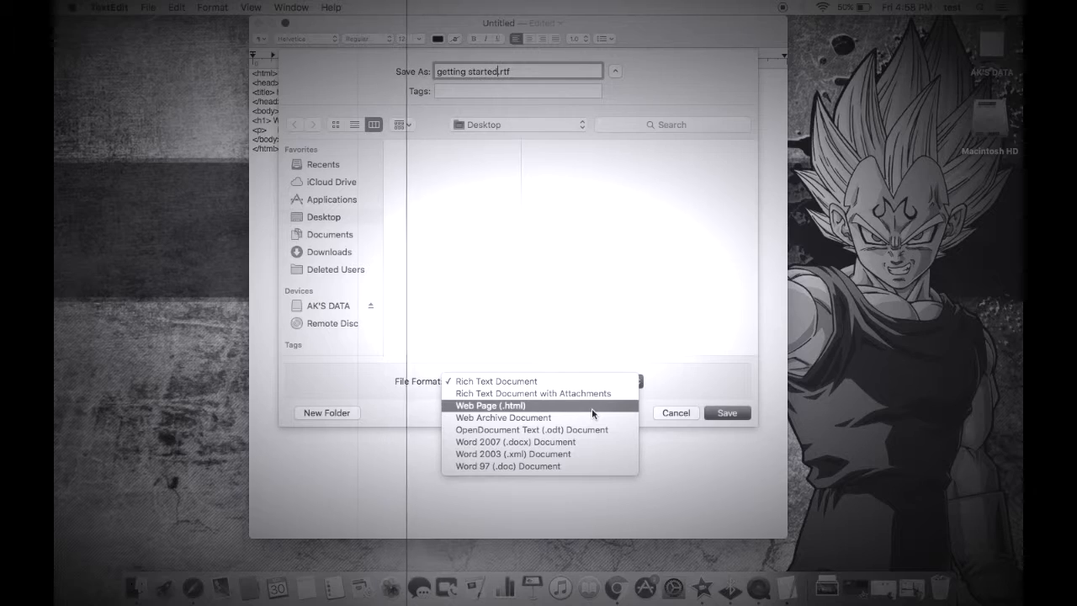
{"action": "left_click", "coordinate": [491, 405]}
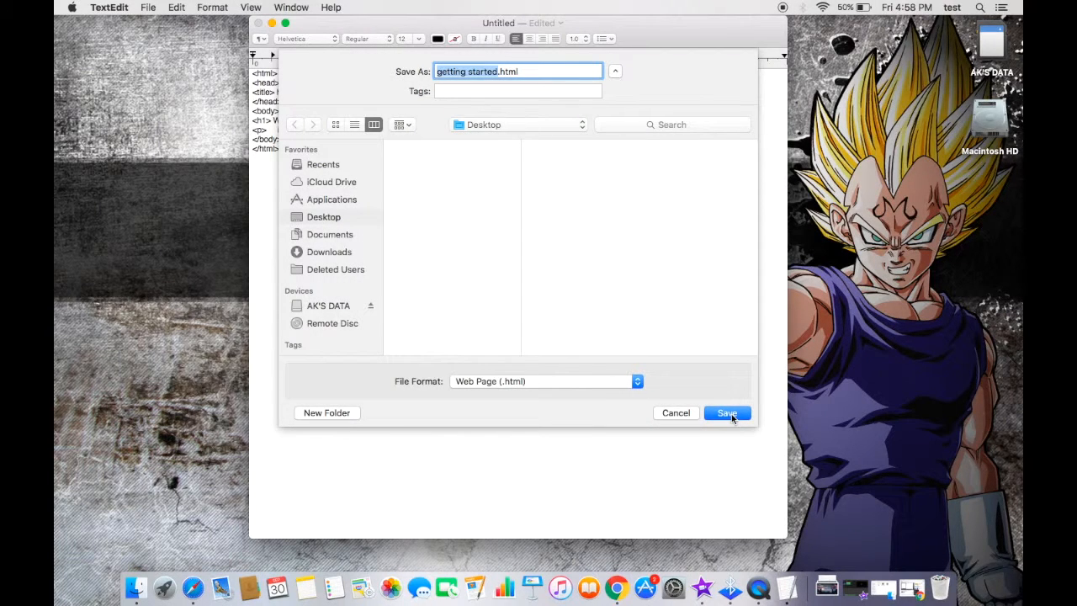
{"action": "left_click", "coordinate": [727, 412]}
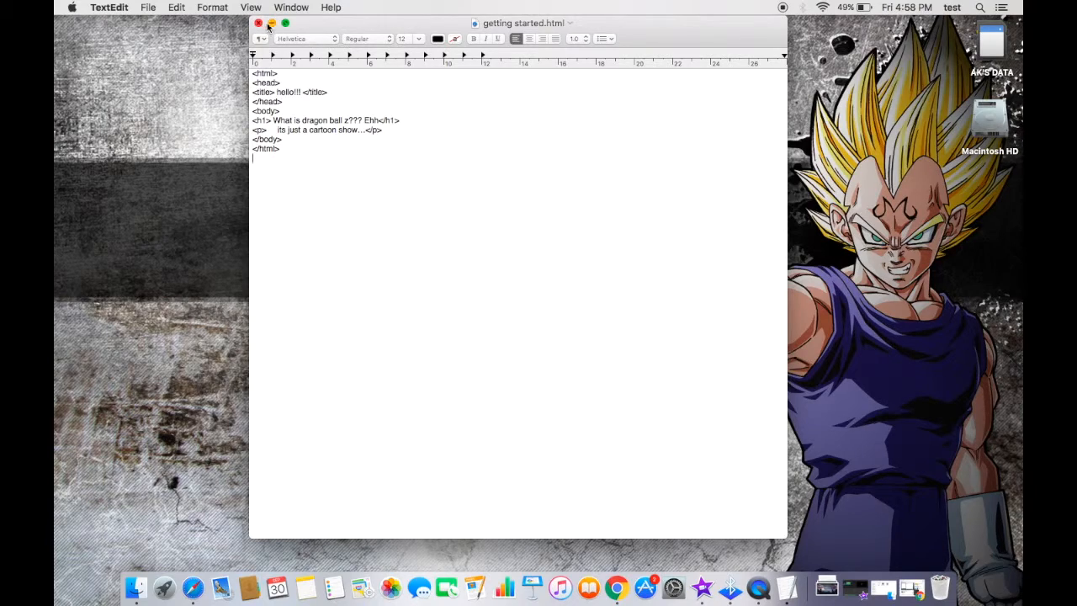
Step: Close the TextEdit document and open getting started.html from the Desktop in Safari
{"action": "left_click", "coordinate": [259, 24]}
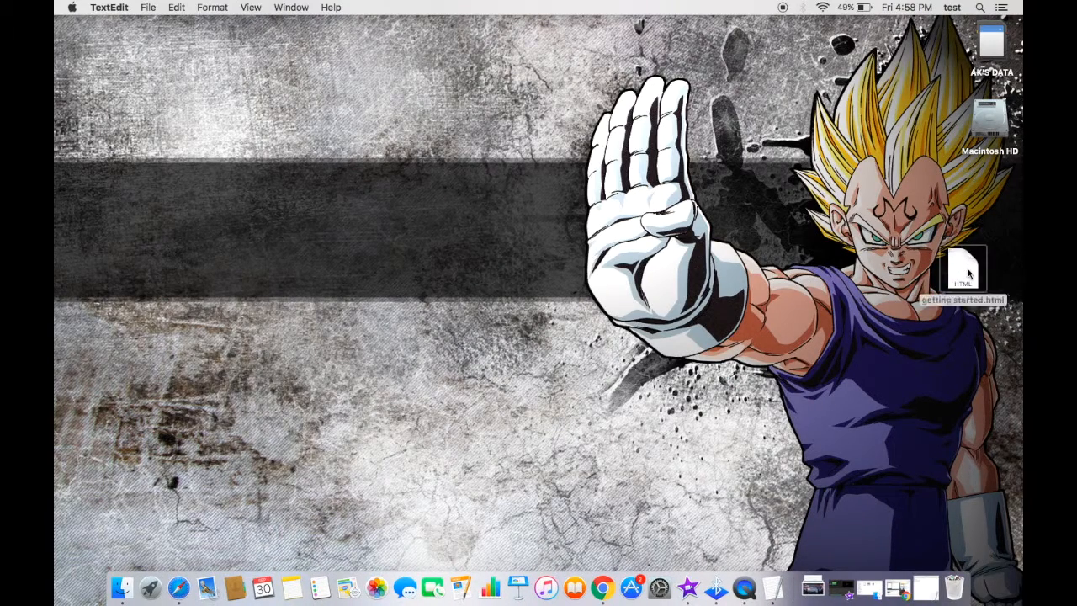
{"action": "left_click", "coordinate": [962, 269]}
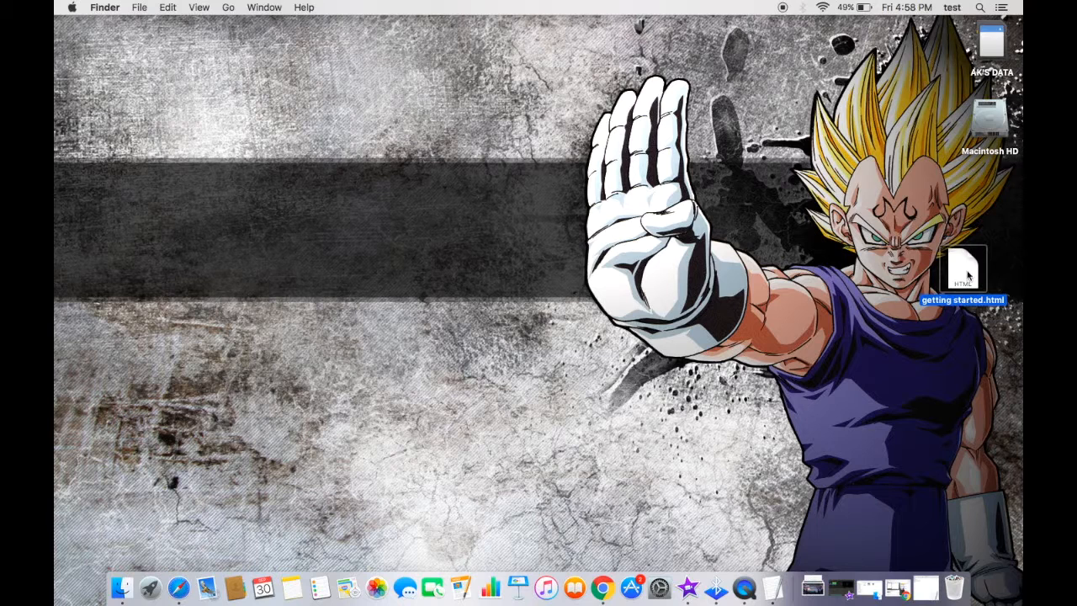
{"action": "double_click", "coordinate": [962, 269]}
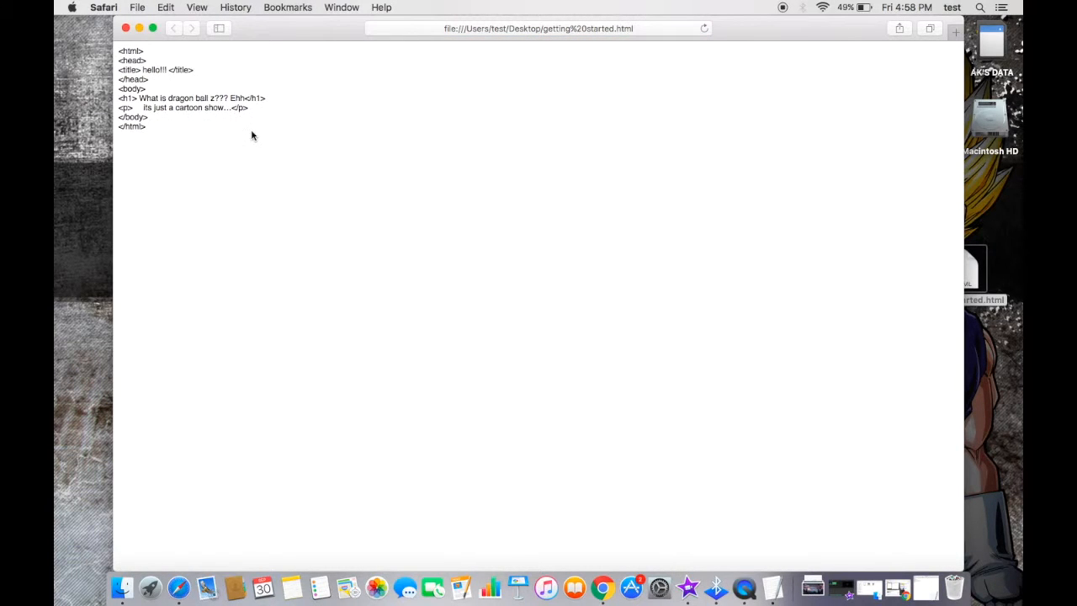
Step: Select the raw-tag page text, close the Safari window and return to TextEdit from the Dock
{"action": "key", "text": "cmd+a"}
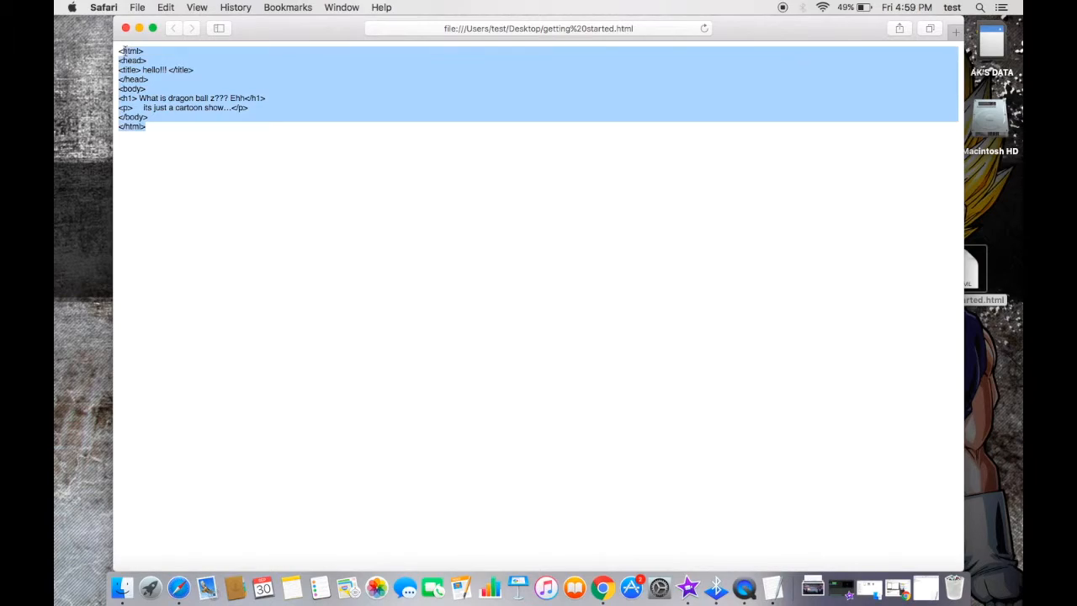
{"action": "left_click", "coordinate": [125, 27]}
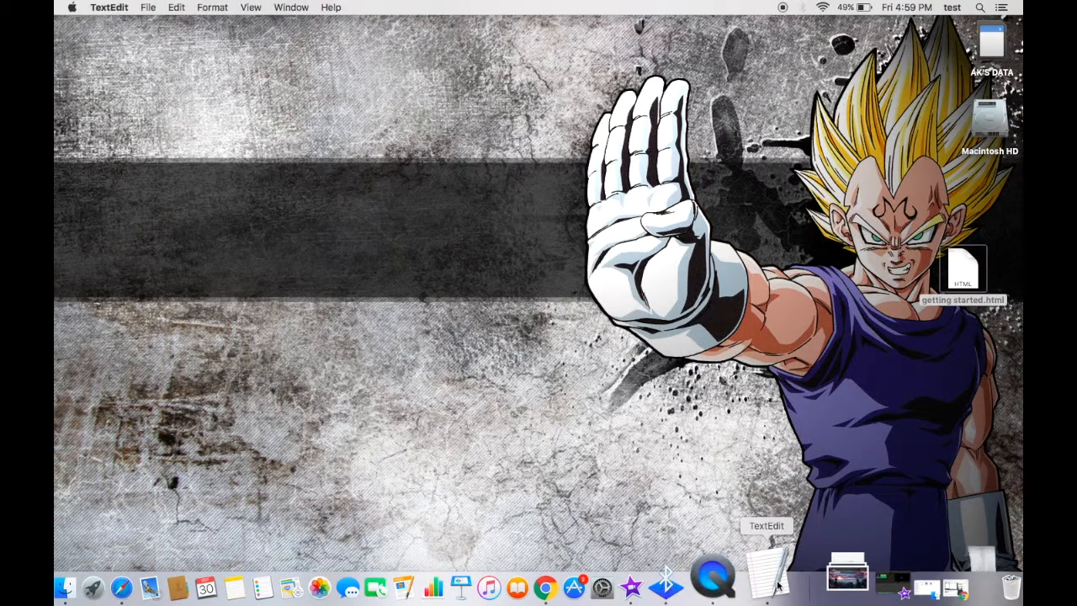
{"action": "left_click", "coordinate": [765, 563]}
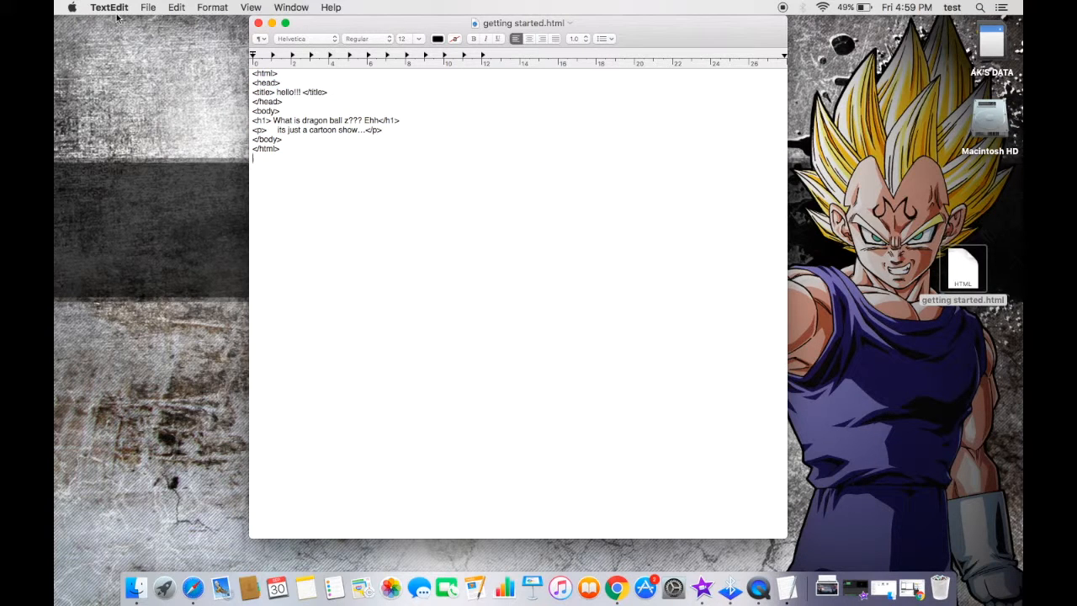
Step: Bring up TextEdit's Preferences window from the application menu
{"action": "left_click", "coordinate": [107, 6]}
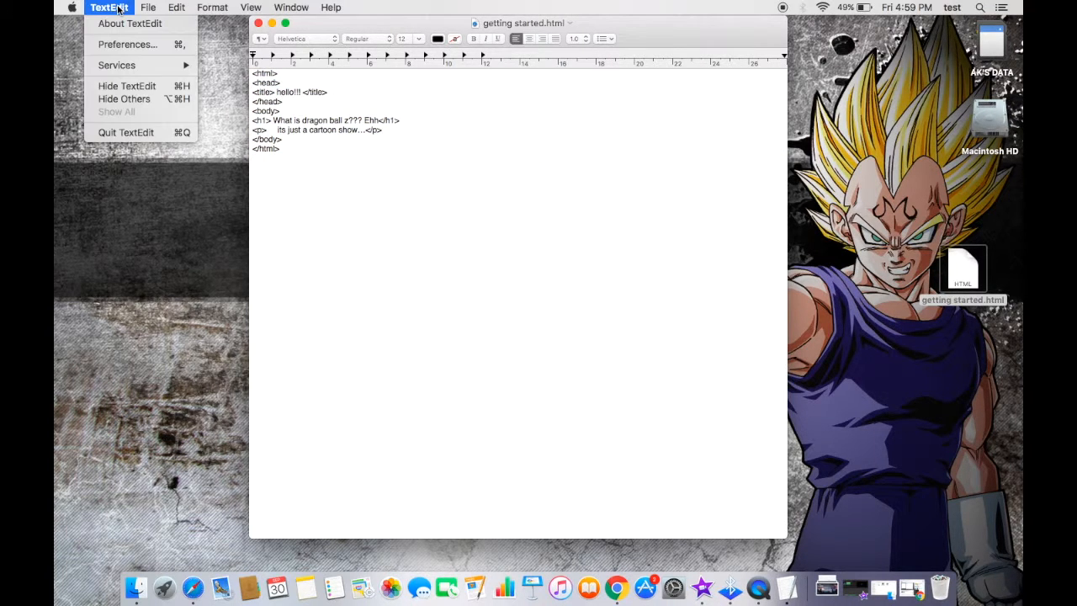
{"action": "mouse_move", "coordinate": [131, 43]}
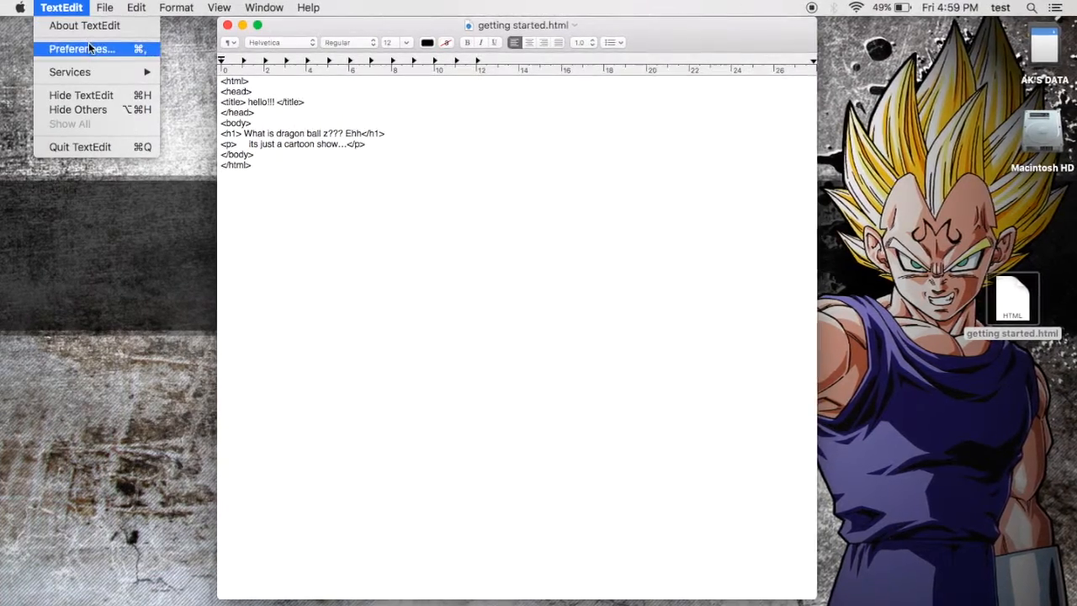
{"action": "left_click", "coordinate": [81, 47]}
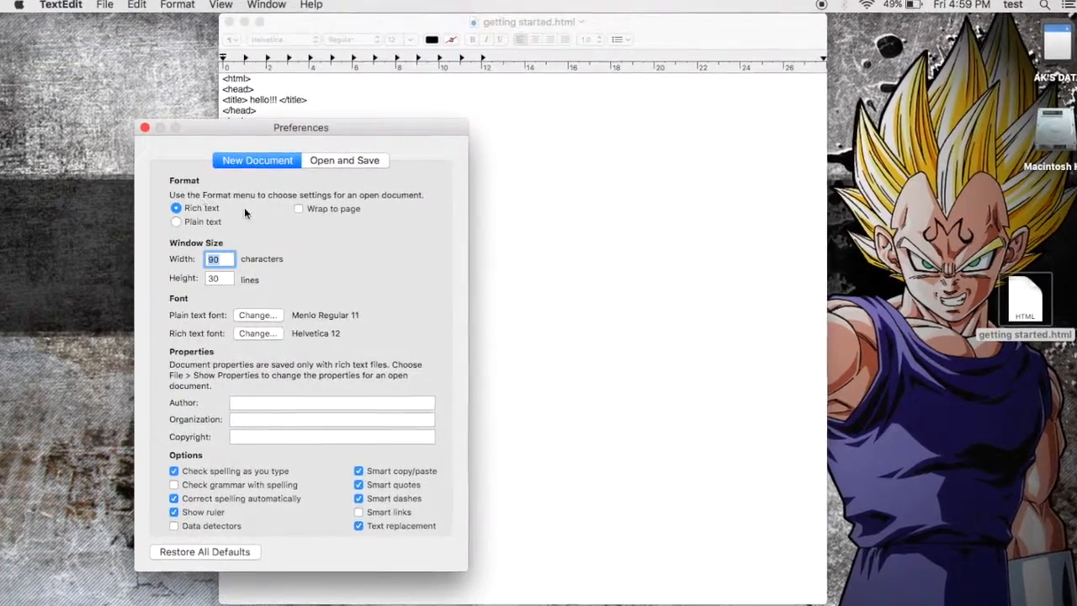
Step: Set New Document format to Plain text with Wrap to page, then show the Open and Save settings
{"action": "left_click", "coordinate": [176, 221]}
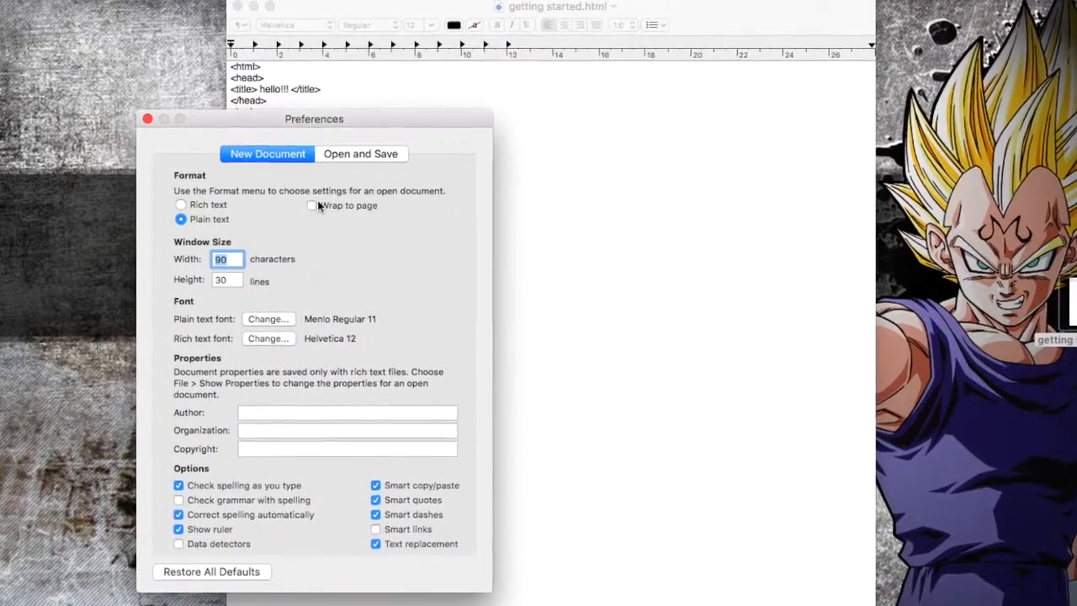
{"action": "left_click", "coordinate": [313, 206]}
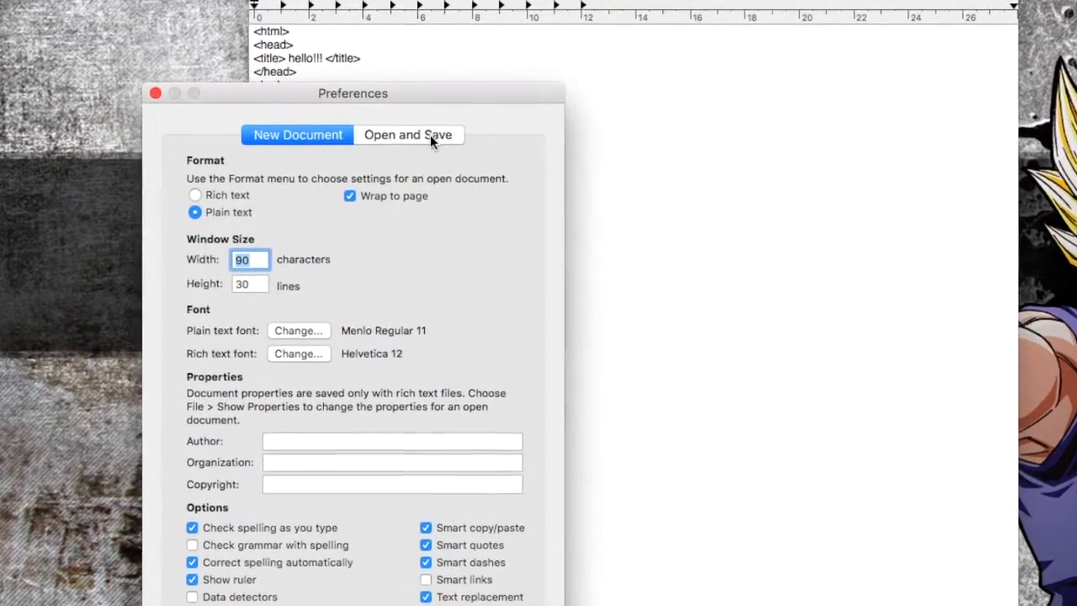
{"action": "left_click", "coordinate": [409, 134]}
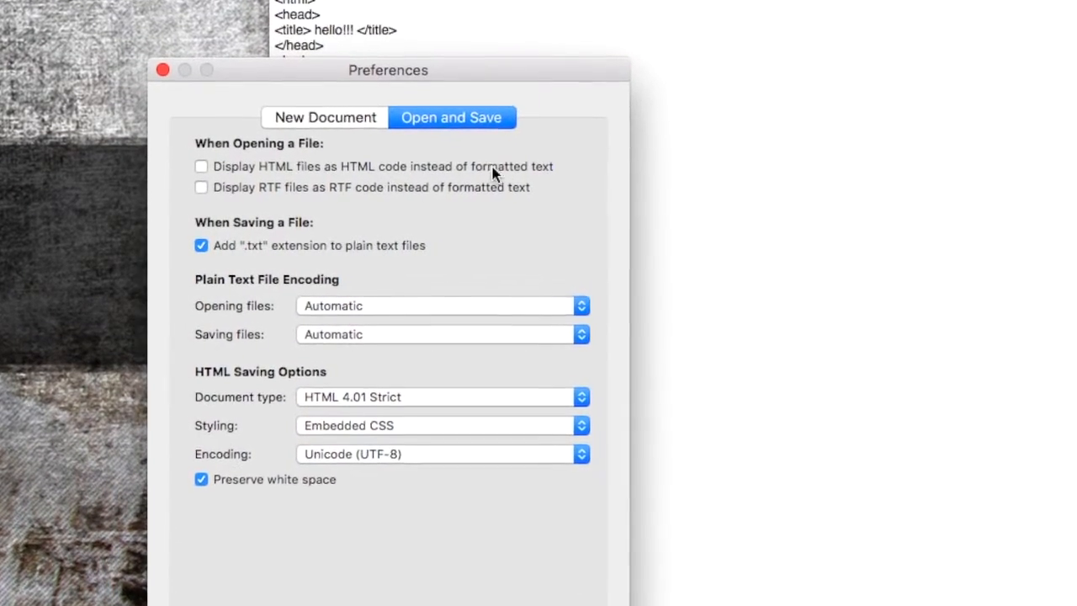
Step: Enable Display HTML files as HTML code and close the Preferences window
{"action": "left_click", "coordinate": [202, 167]}
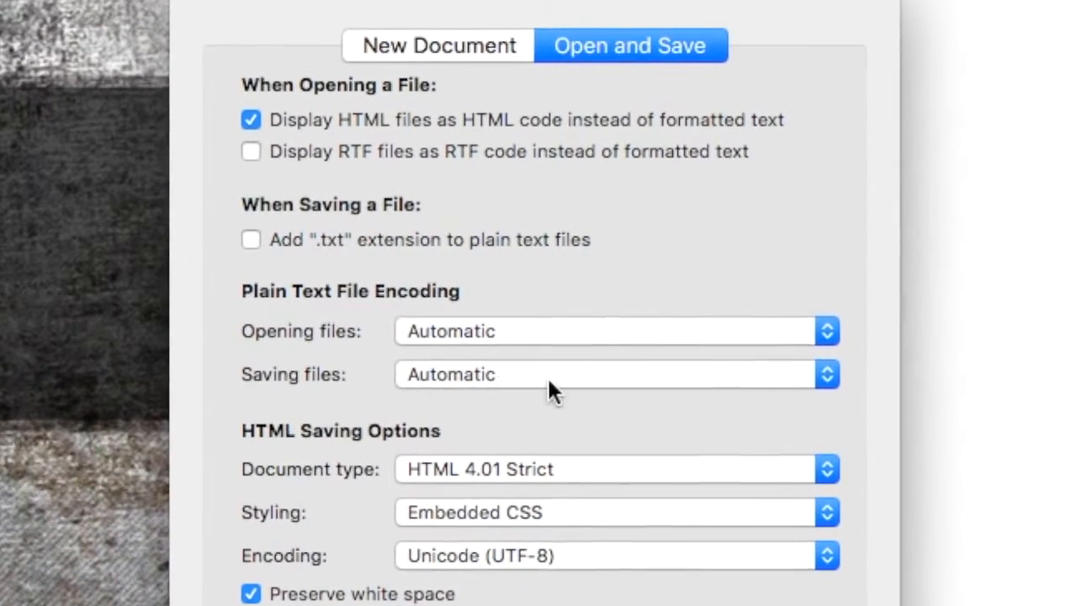
{"action": "left_click", "coordinate": [614, 468]}
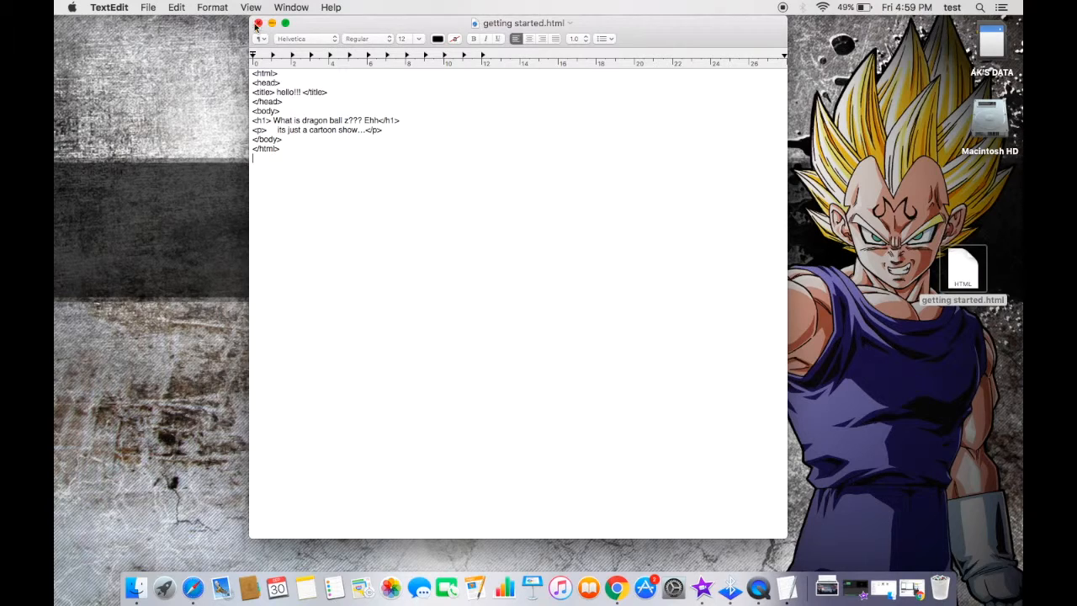
Step: Close the document and relaunch TextEdit through Spotlight search
{"action": "left_click", "coordinate": [259, 23]}
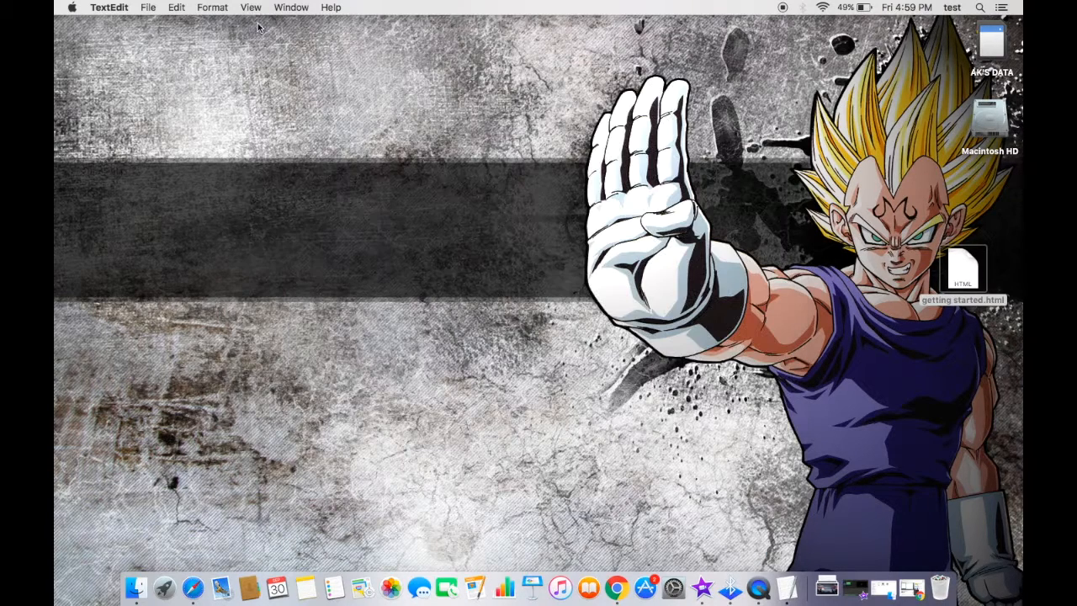
{"action": "left_click", "coordinate": [108, 7]}
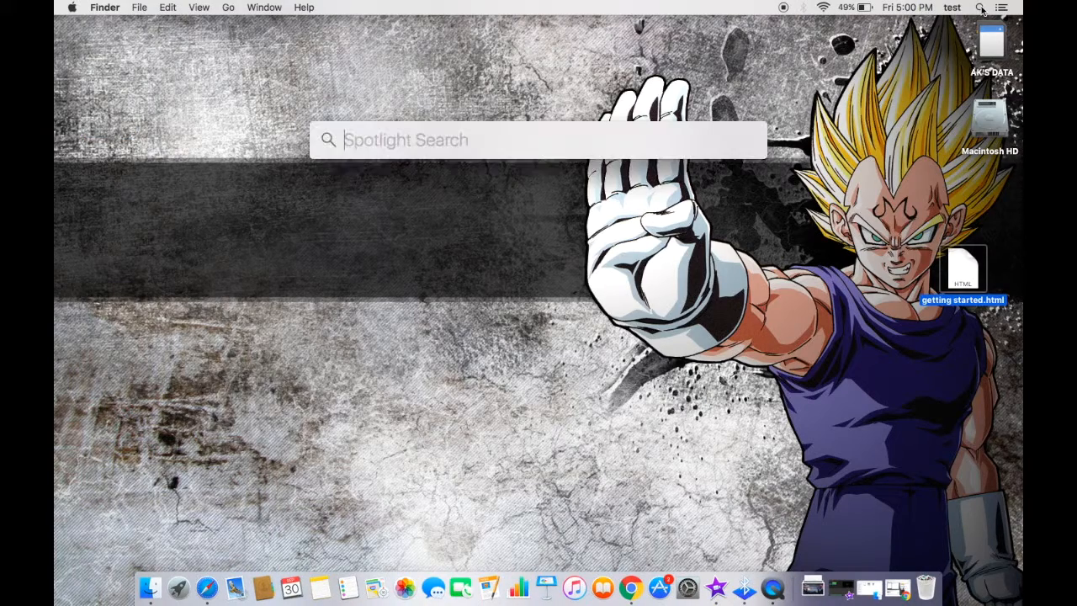
{"action": "type", "text": "textEdit"}
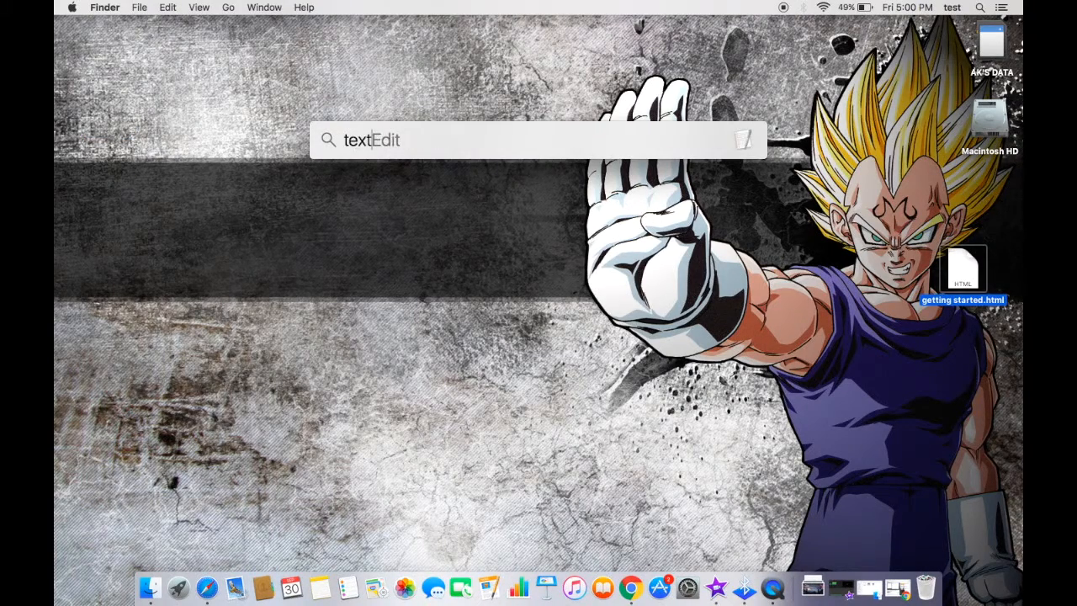
{"action": "key", "text": "Return"}
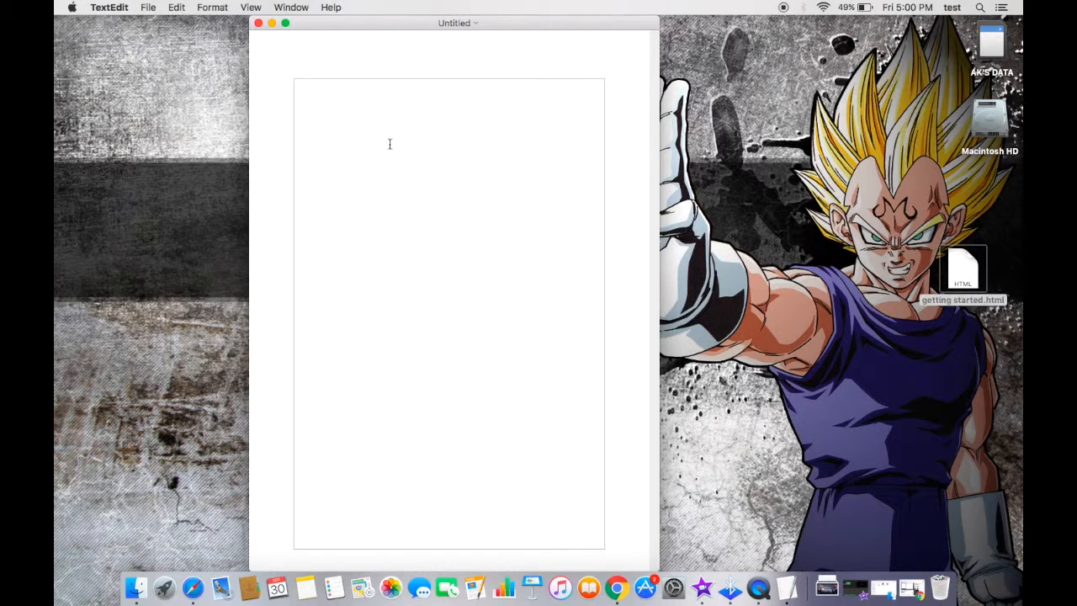
Step: Enter the HTML page code into the new plain-text document and start saving it with Cmd+S
{"action": "type", "text": "<html>"}
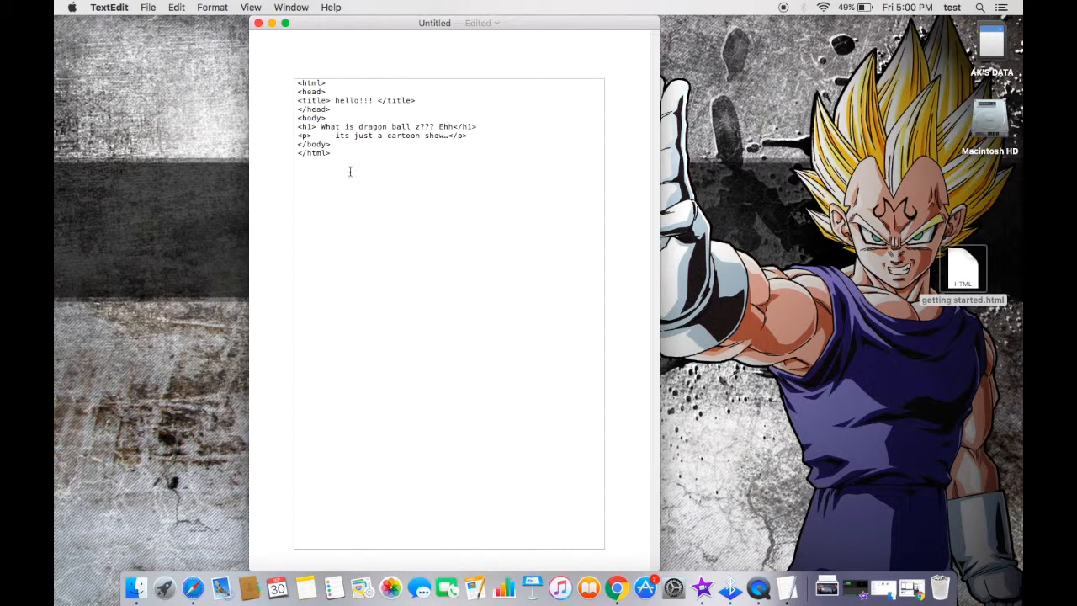
{"action": "mouse_move", "coordinate": [437, 174]}
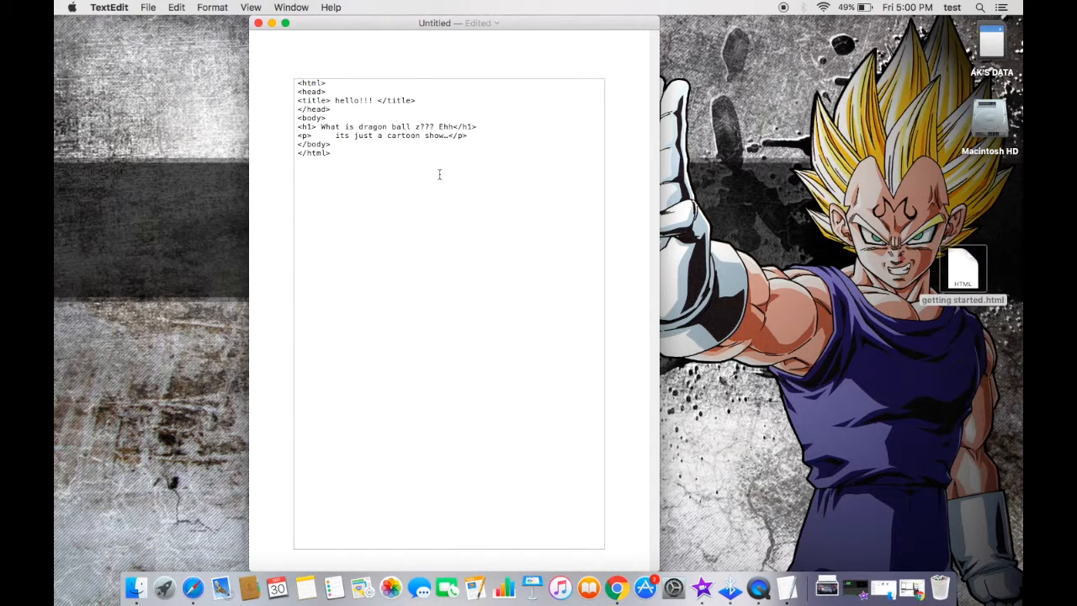
{"action": "key", "text": "cmd+s"}
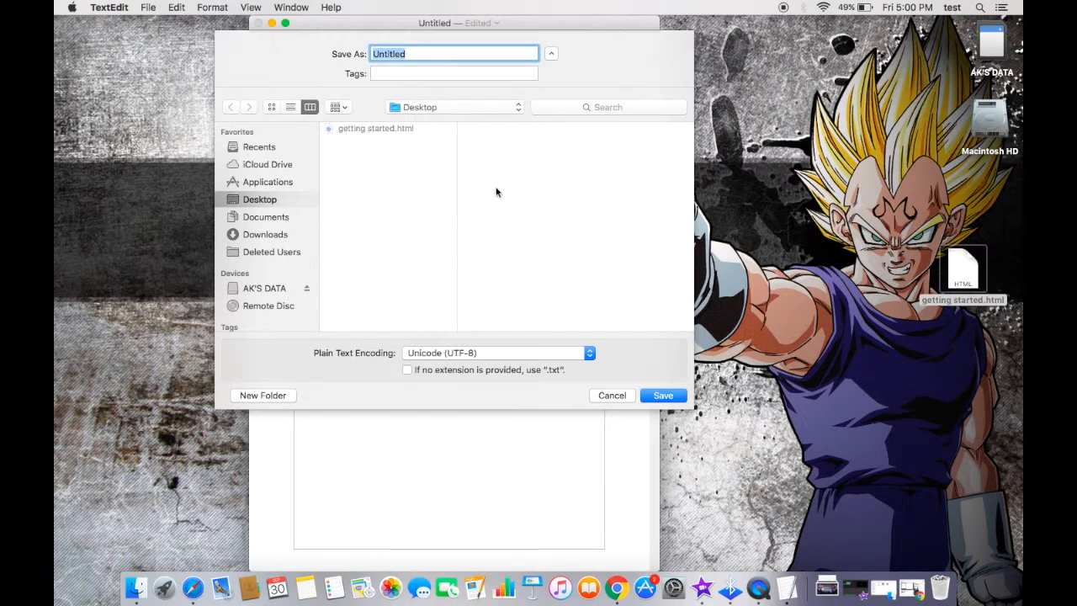
Step: Save as getting started.html in Unicode (UTF-8) encoding, replacing the existing Desktop file
{"action": "type", "text": "getting sta"}
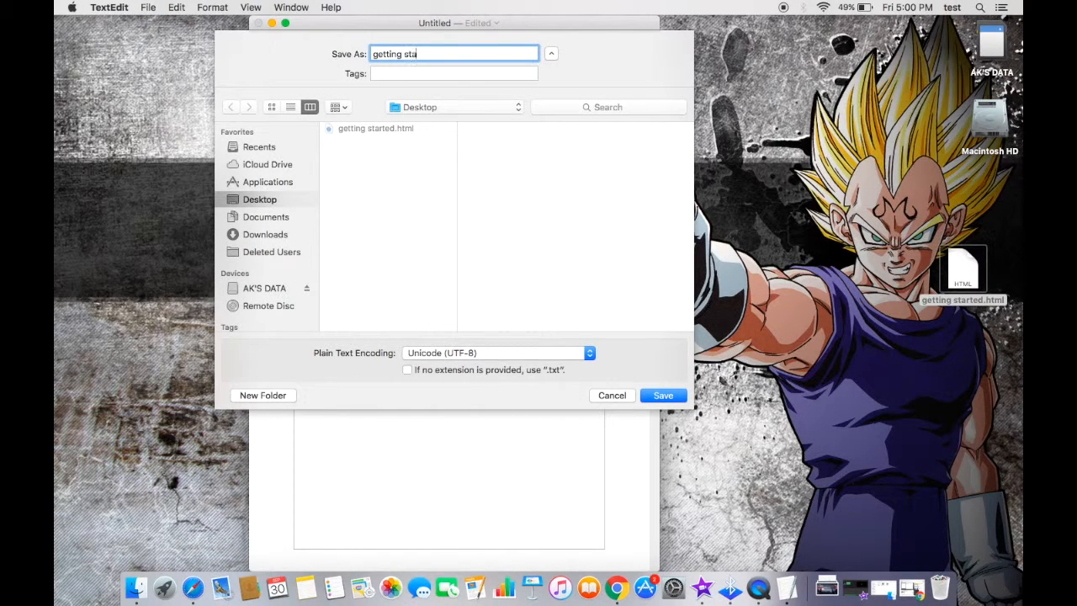
{"action": "type", "text": "rted.html"}
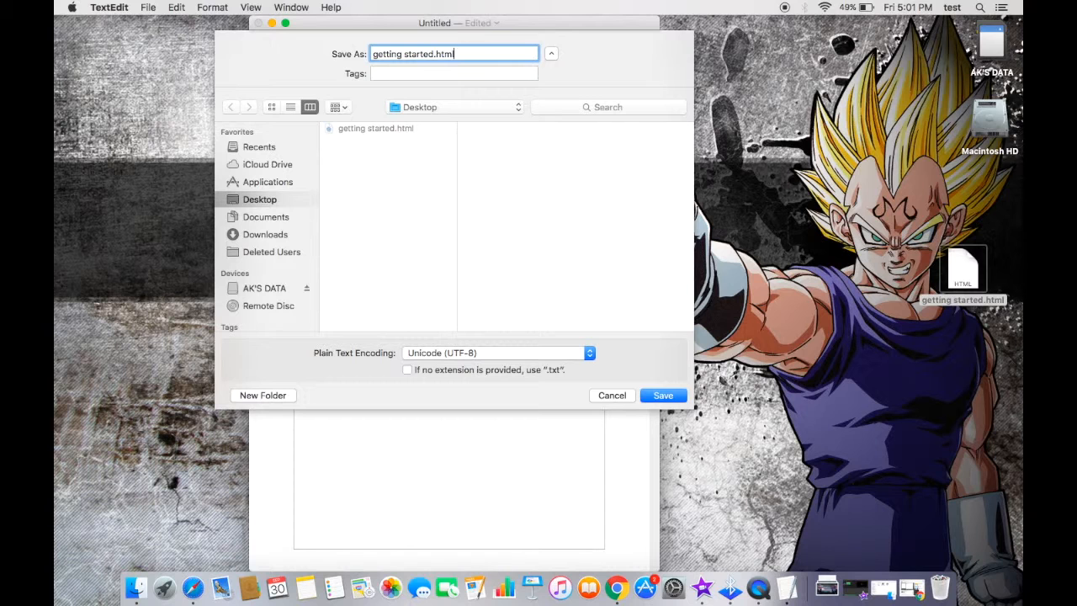
{"action": "mouse_move", "coordinate": [484, 326]}
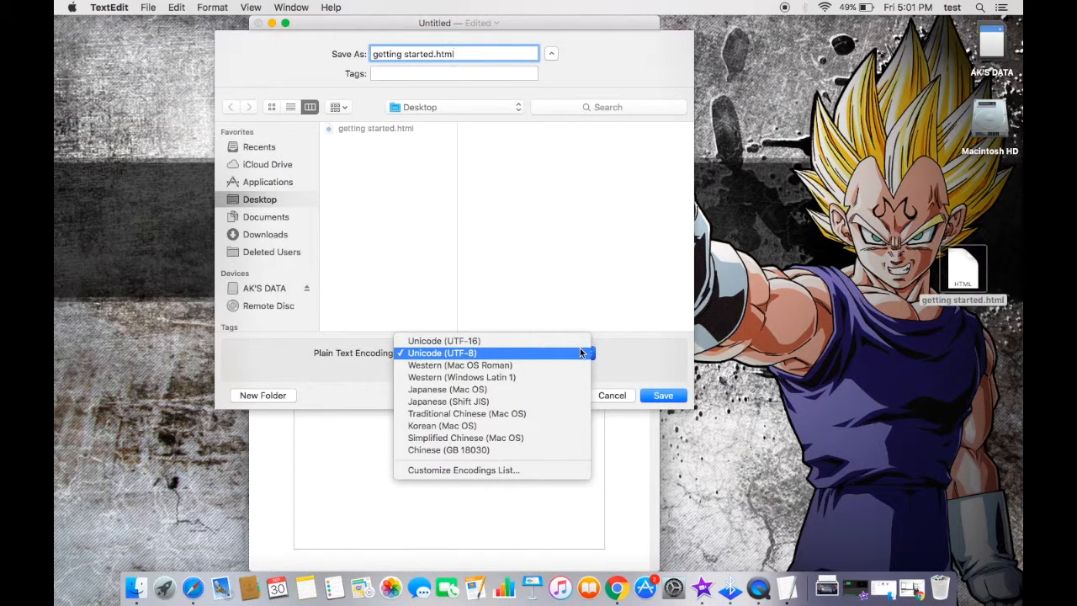
{"action": "left_click", "coordinate": [441, 353]}
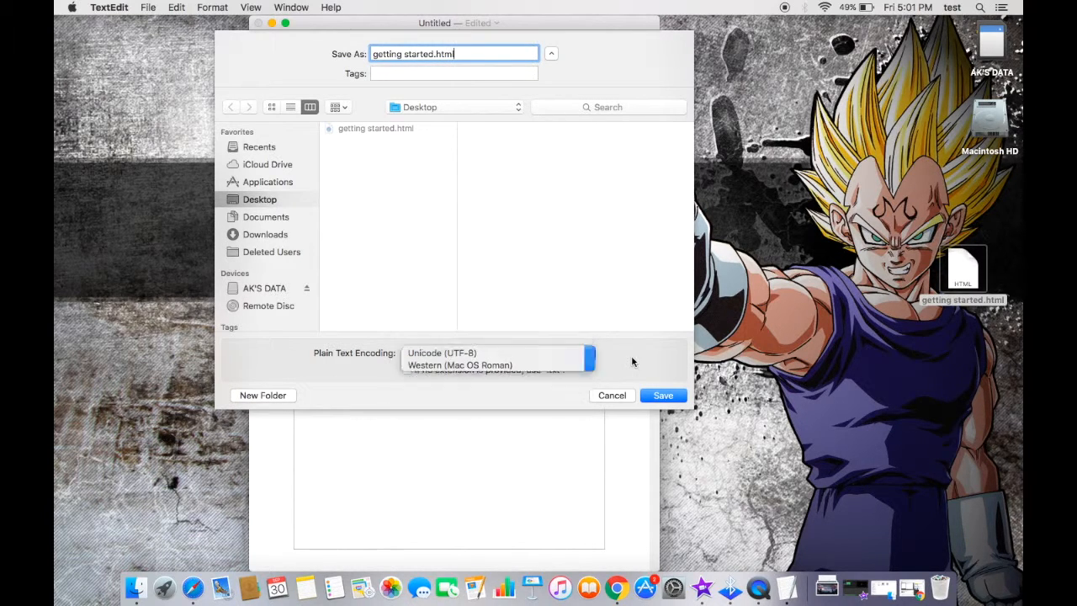
{"action": "left_click", "coordinate": [663, 394]}
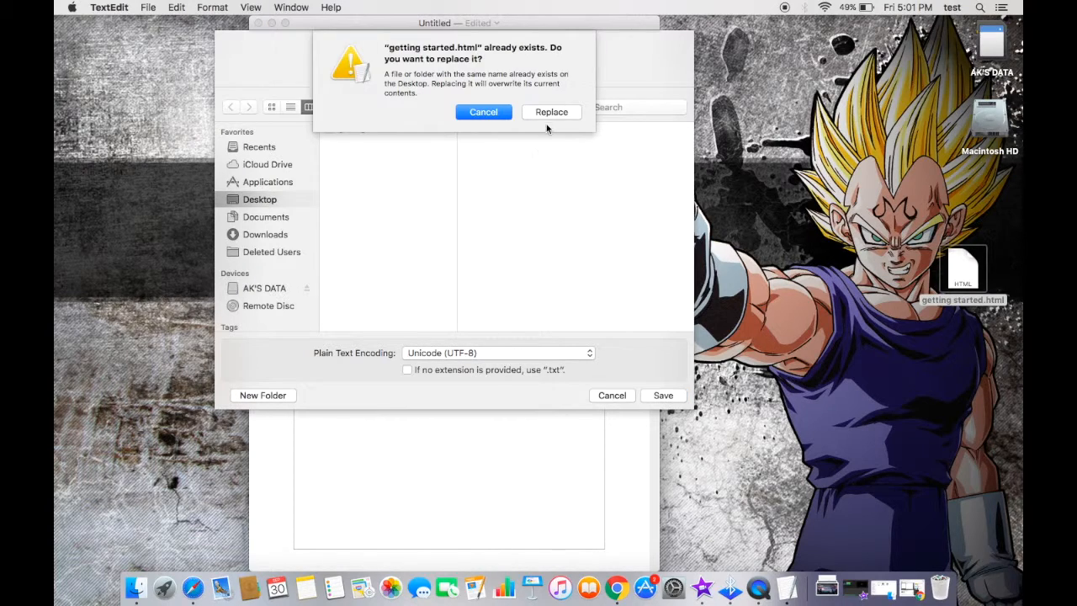
{"action": "left_click", "coordinate": [552, 111]}
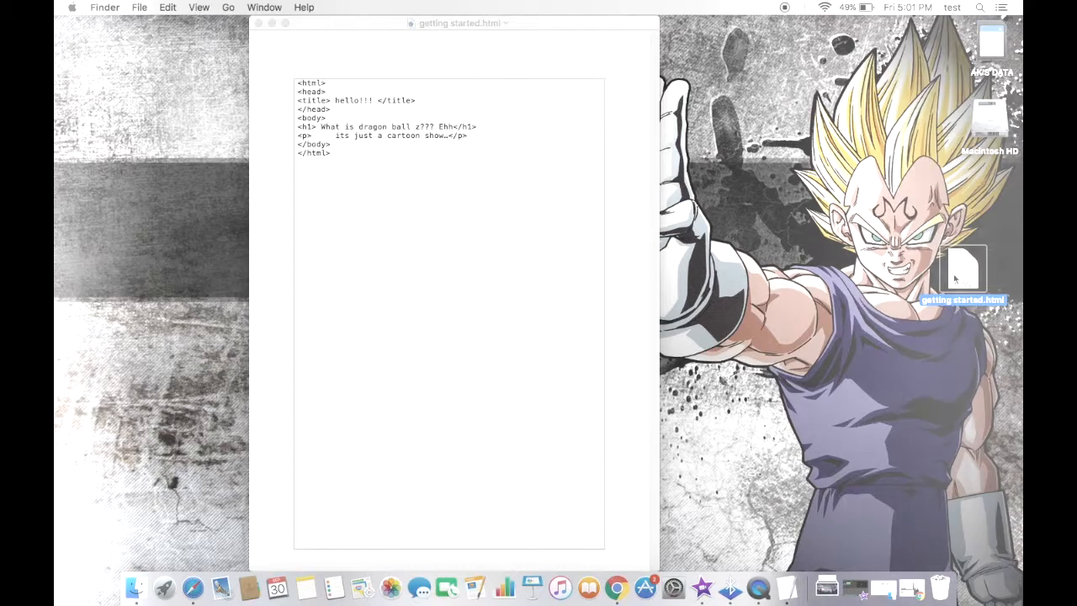
Step: View getting started.html from the Desktop rendered in Safari with the Dragon Ball heading and paragraph
{"action": "double_click", "coordinate": [963, 269]}
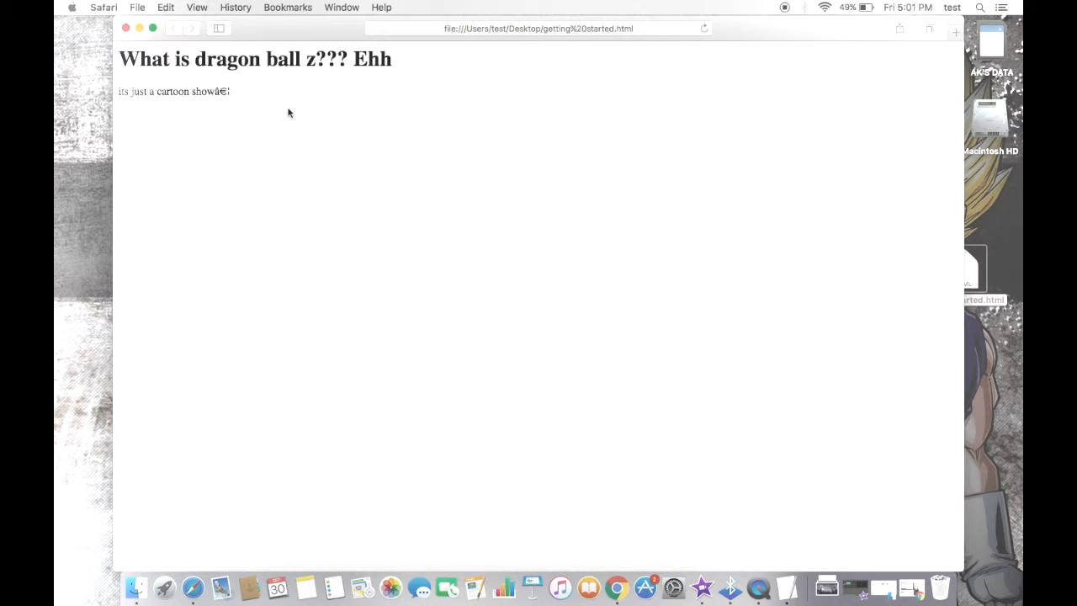
{"action": "key", "text": "cmd+a"}
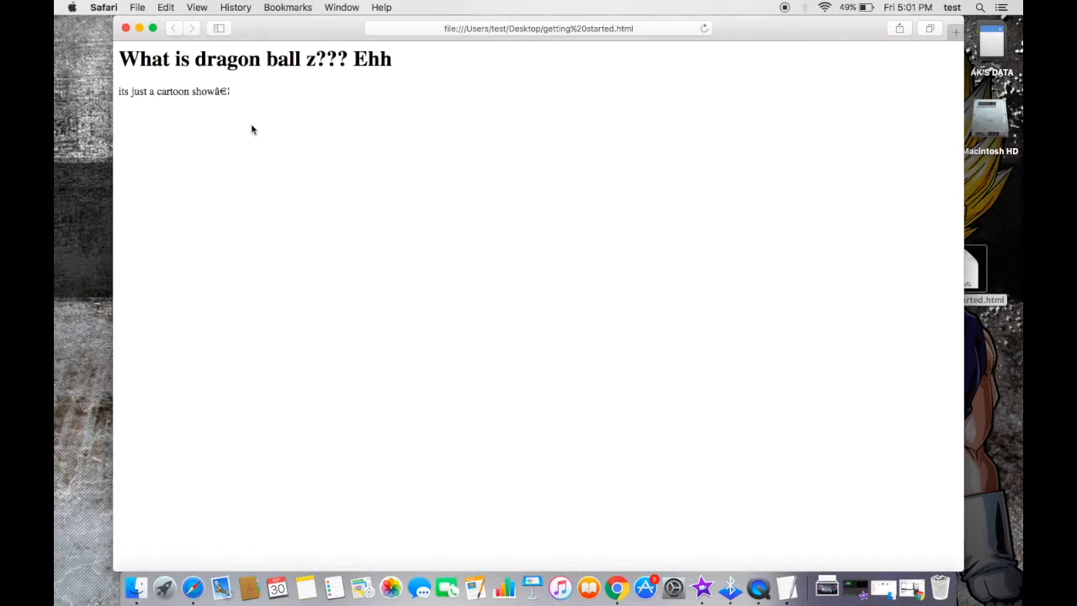
{"action": "mouse_move", "coordinate": [446, 256]}
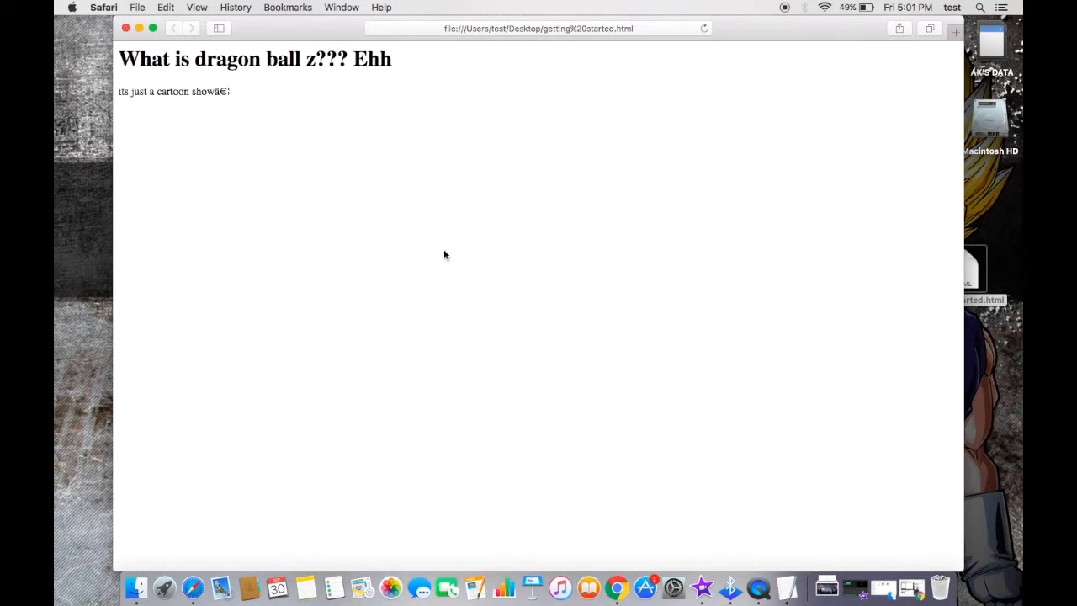